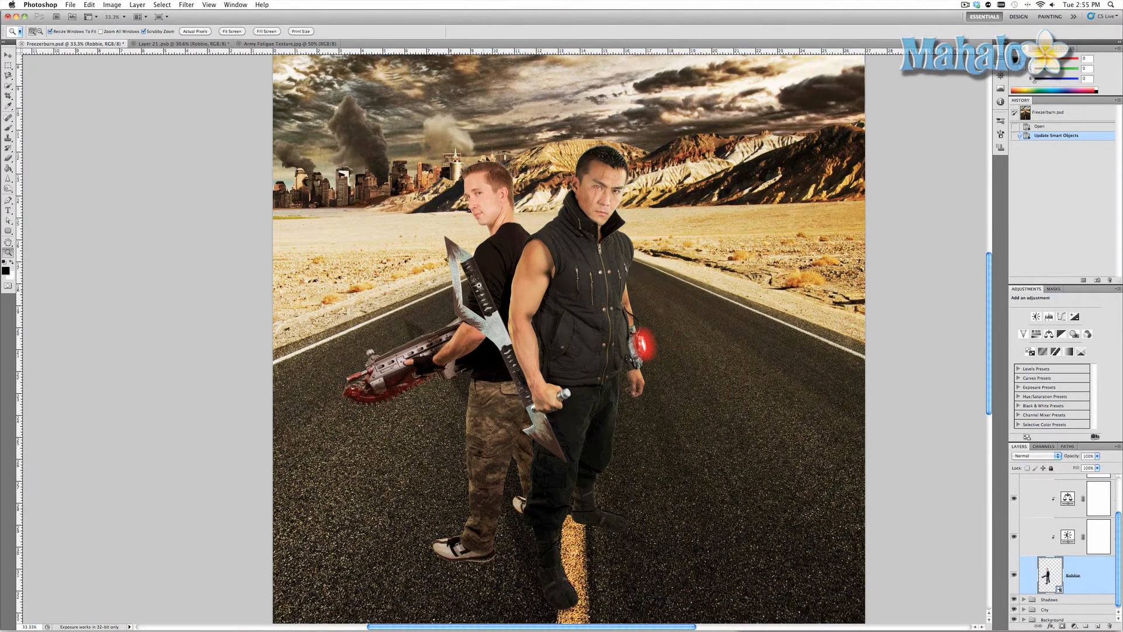
Switch to the Layer 21.psb document showing Robbie with the chainsaw gun
left_click(178, 44)
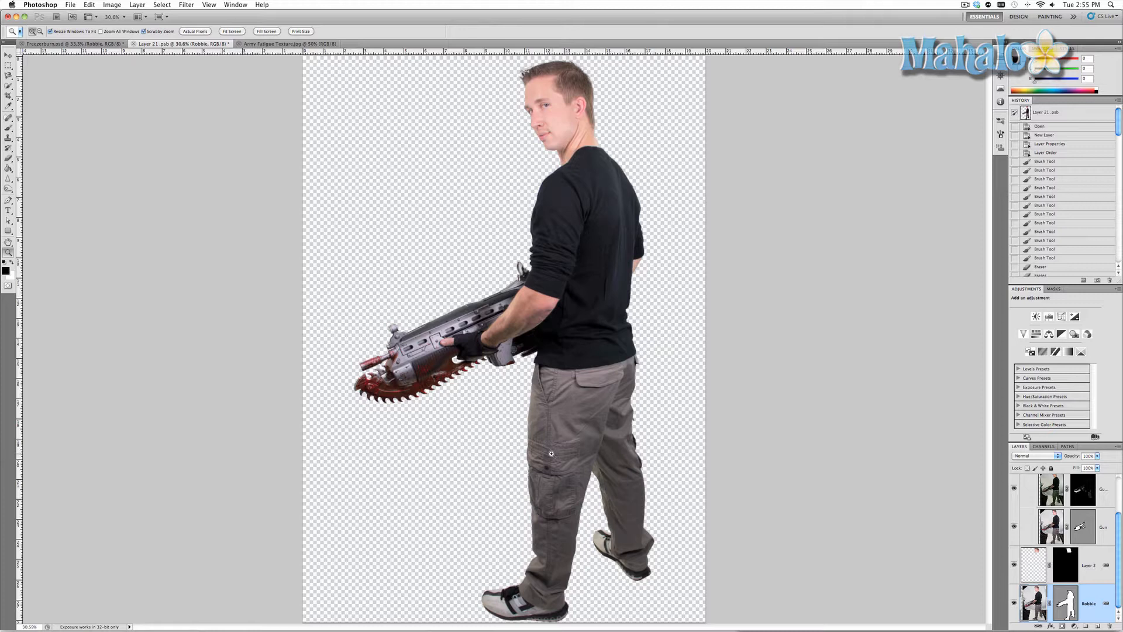
mouse_move(740, 494)
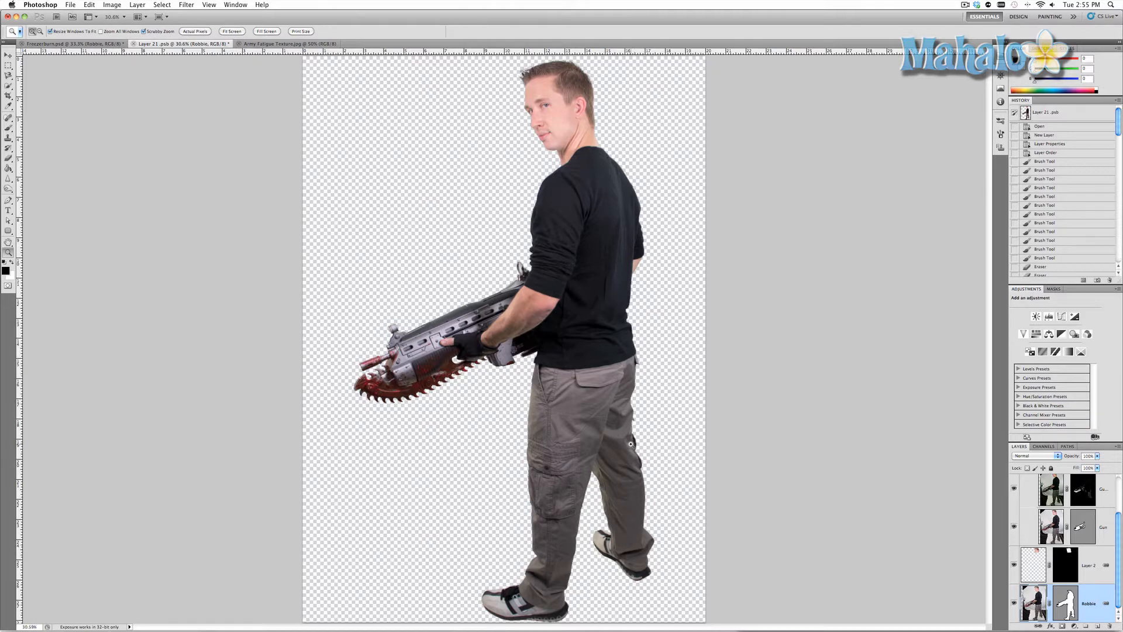
mouse_move(603, 441)
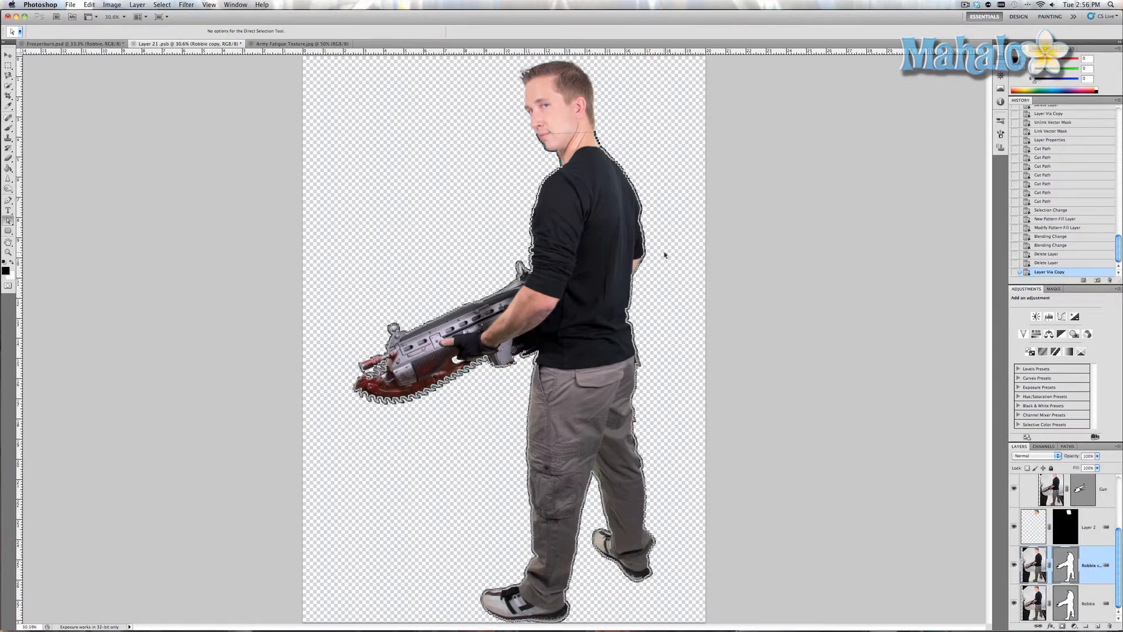
Activate Robbie's outline path as a selection of the whole figure
left_click(1046, 271)
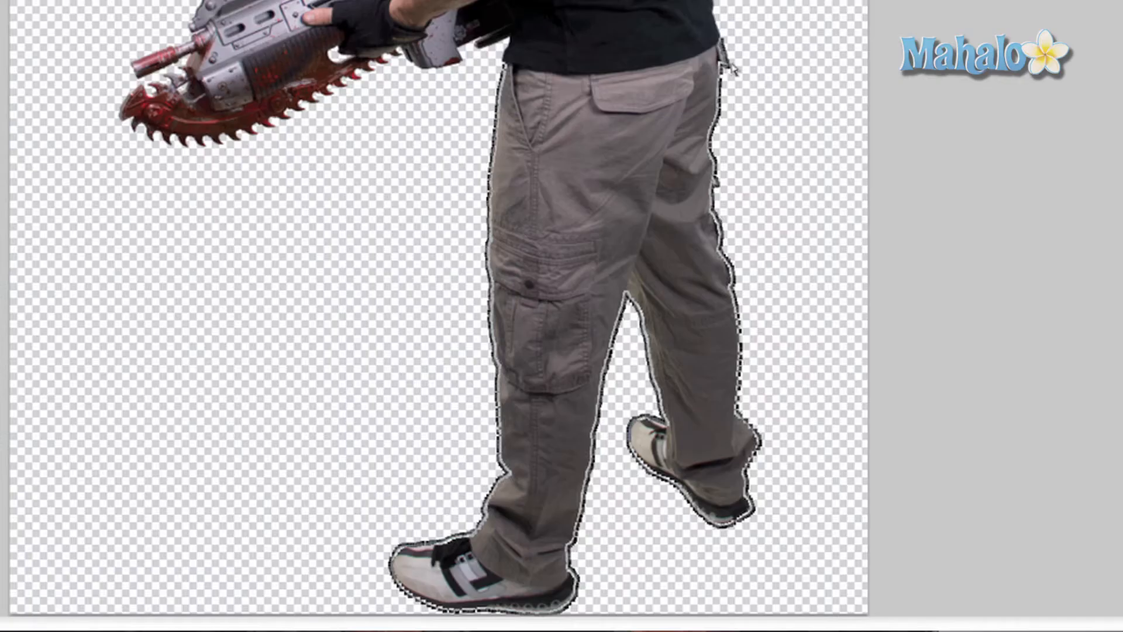
mouse_move(793, 61)
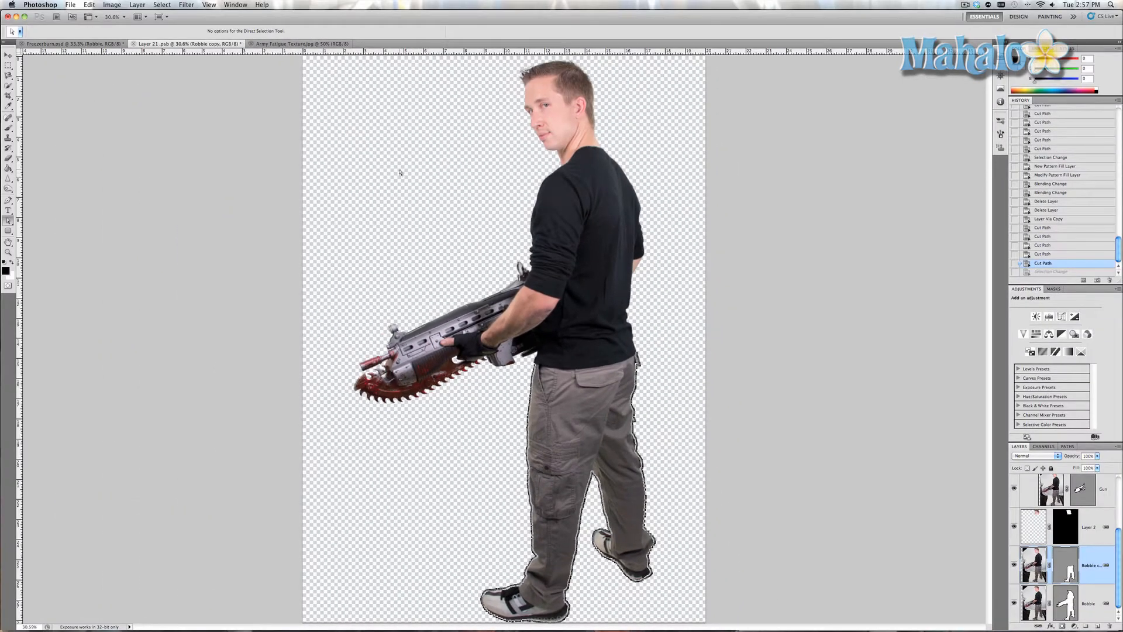
mouse_move(367, 145)
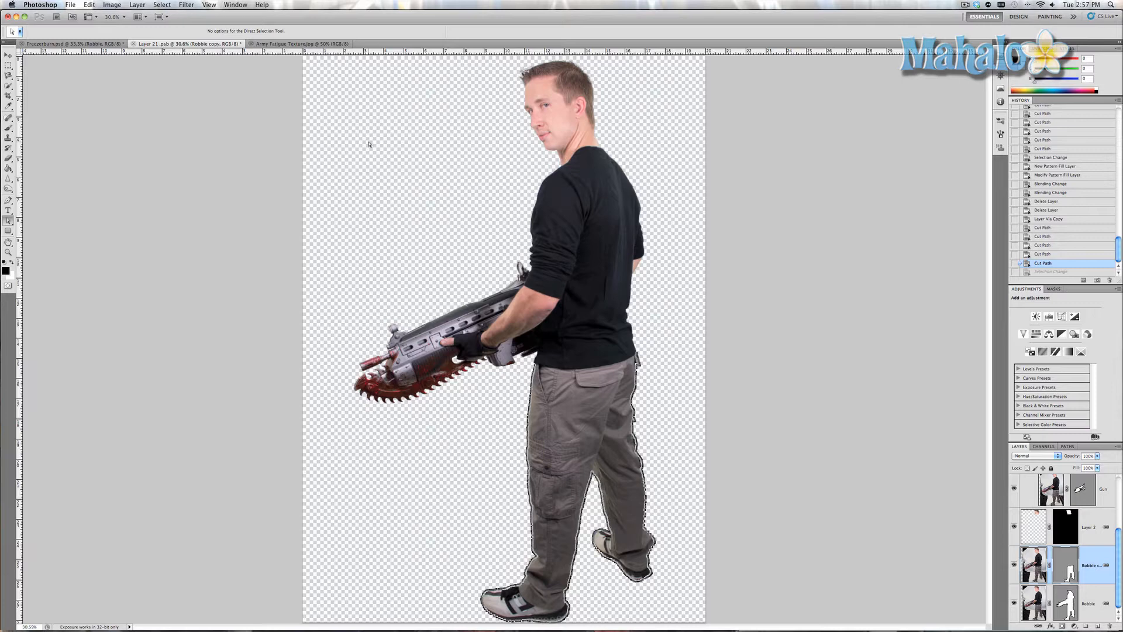
Bring up Army Fatigue Texture.jpg with the Move Tool, then return to Robbie's document tab
left_click(299, 44)
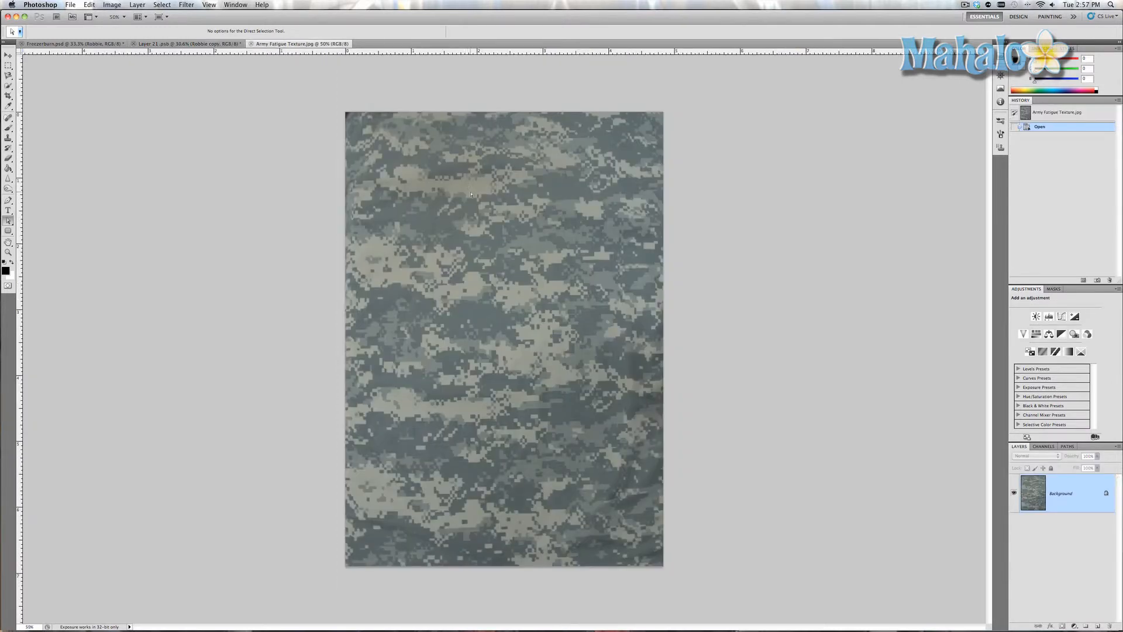
left_click(9, 54)
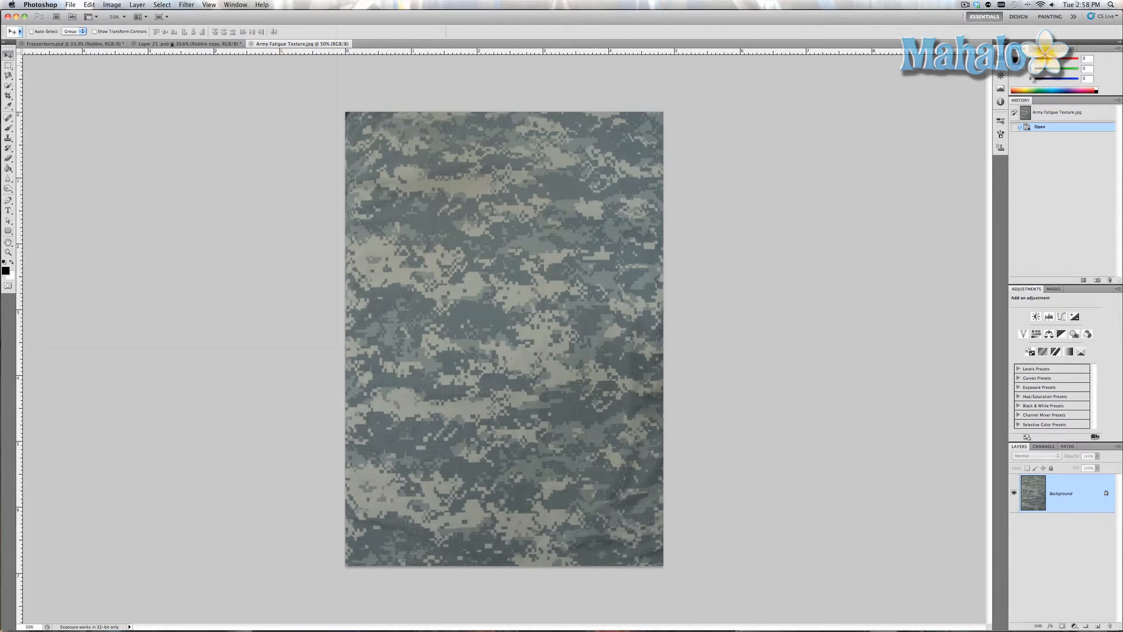
left_click(186, 44)
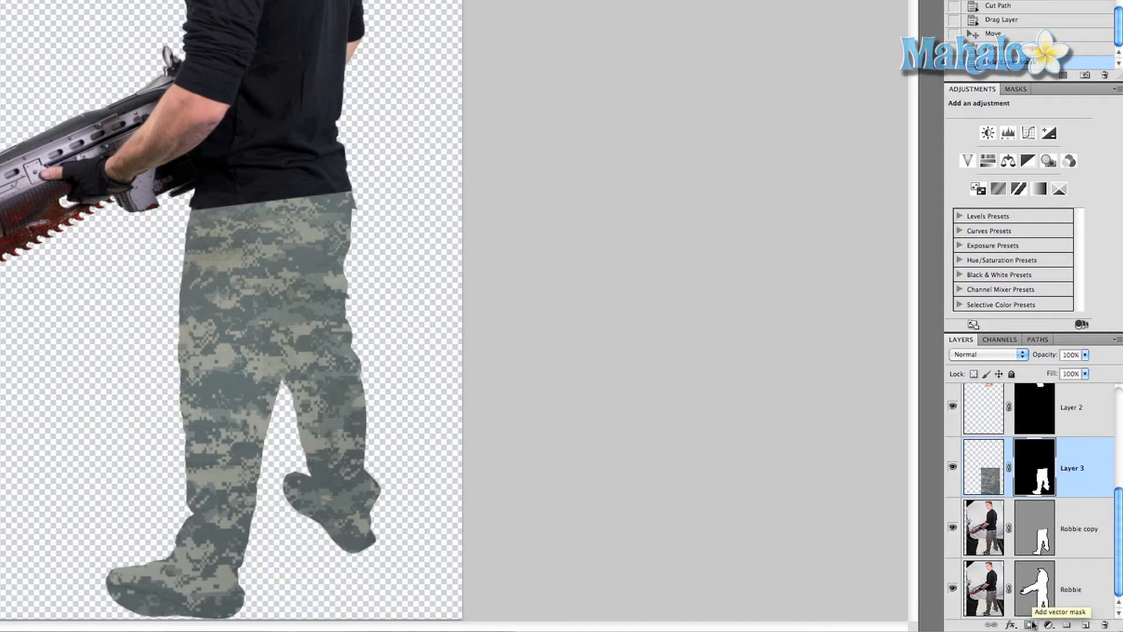
mouse_move(785, 472)
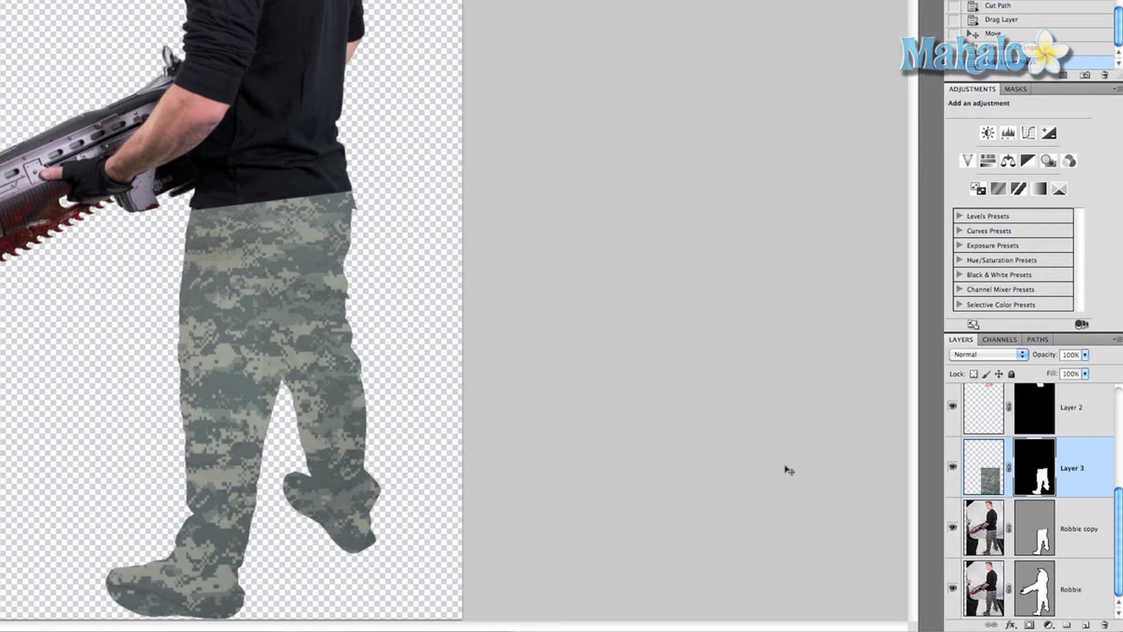
mouse_move(780, 467)
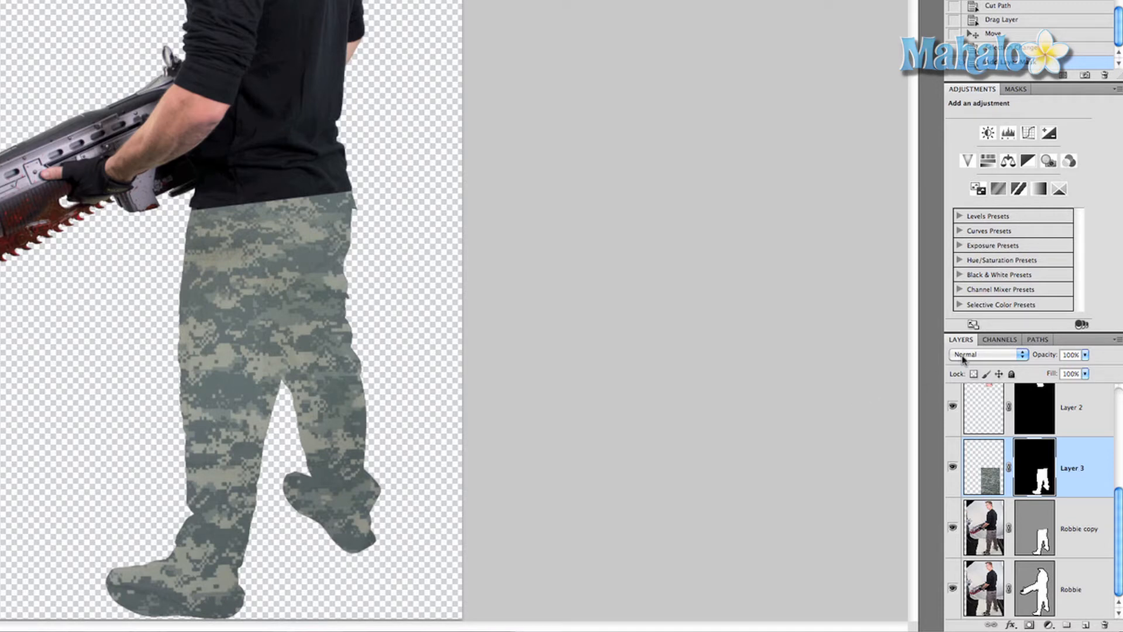
Set the camouflage Layer 3 blend mode to Overlay
left_click(989, 354)
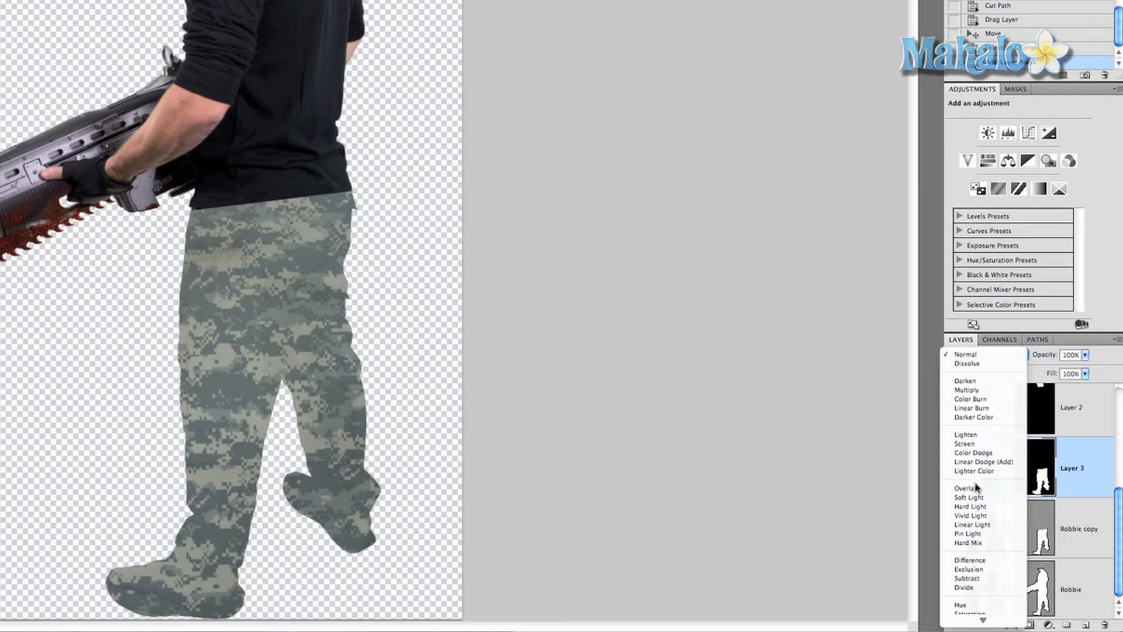
left_click(967, 488)
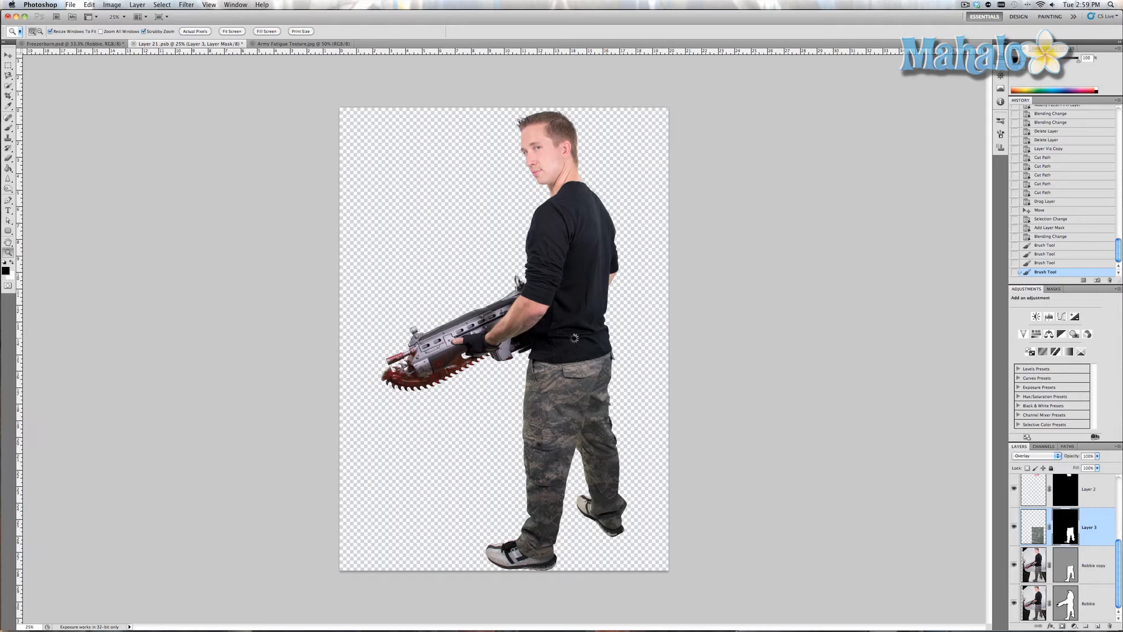
mouse_move(399, 290)
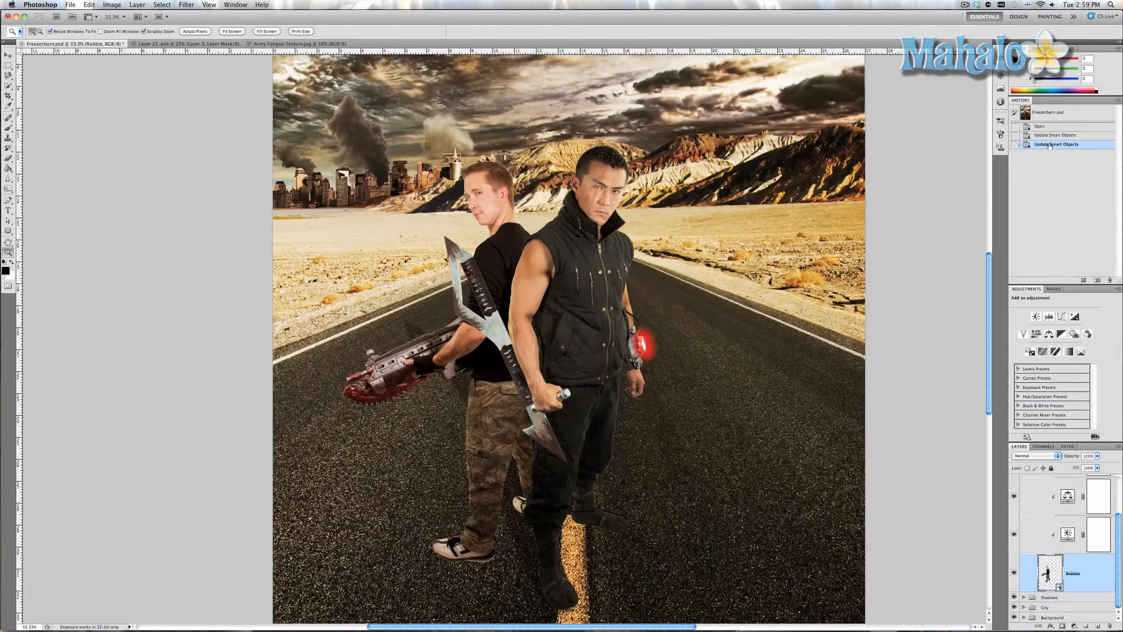
Toggle History between Open and Update Smart Objects to compare original and camouflaged pants
left_click(1039, 126)
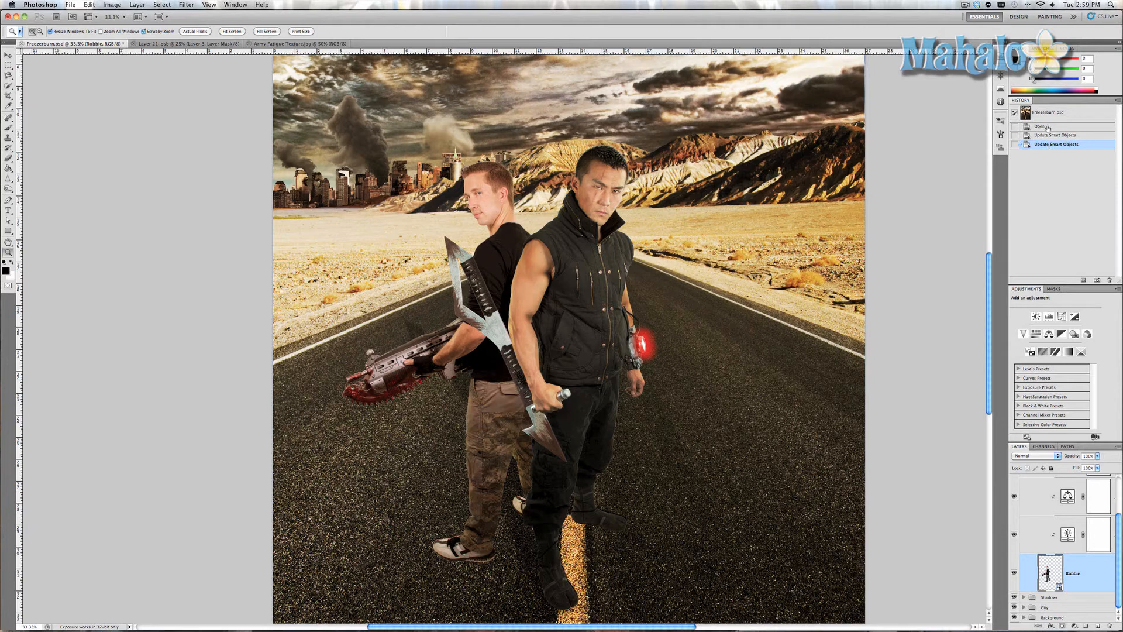
left_click(1057, 144)
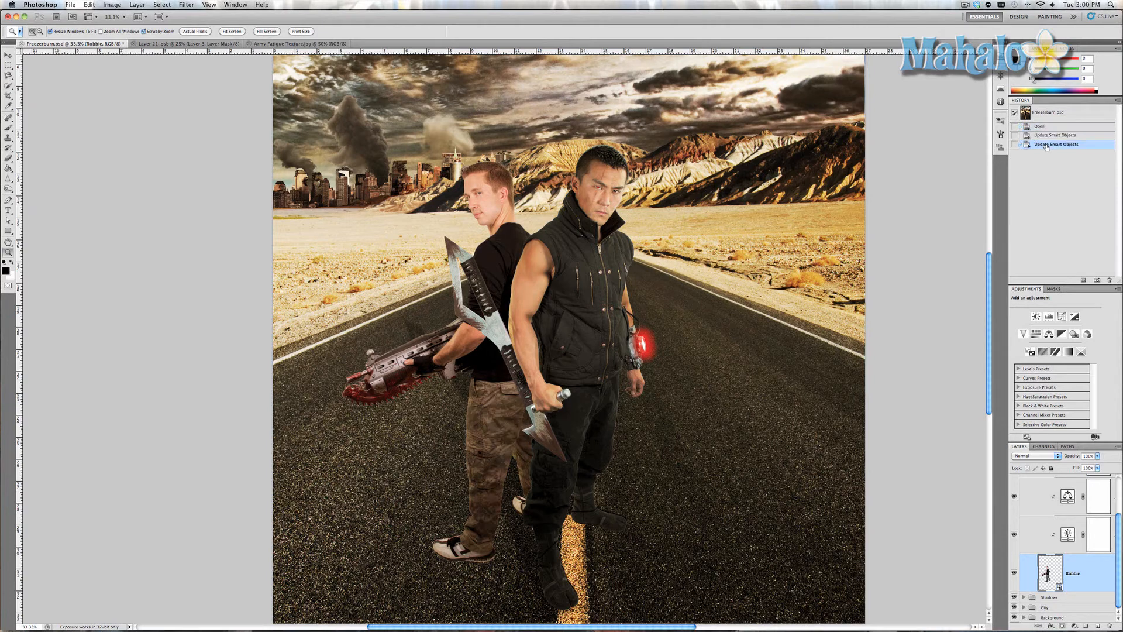